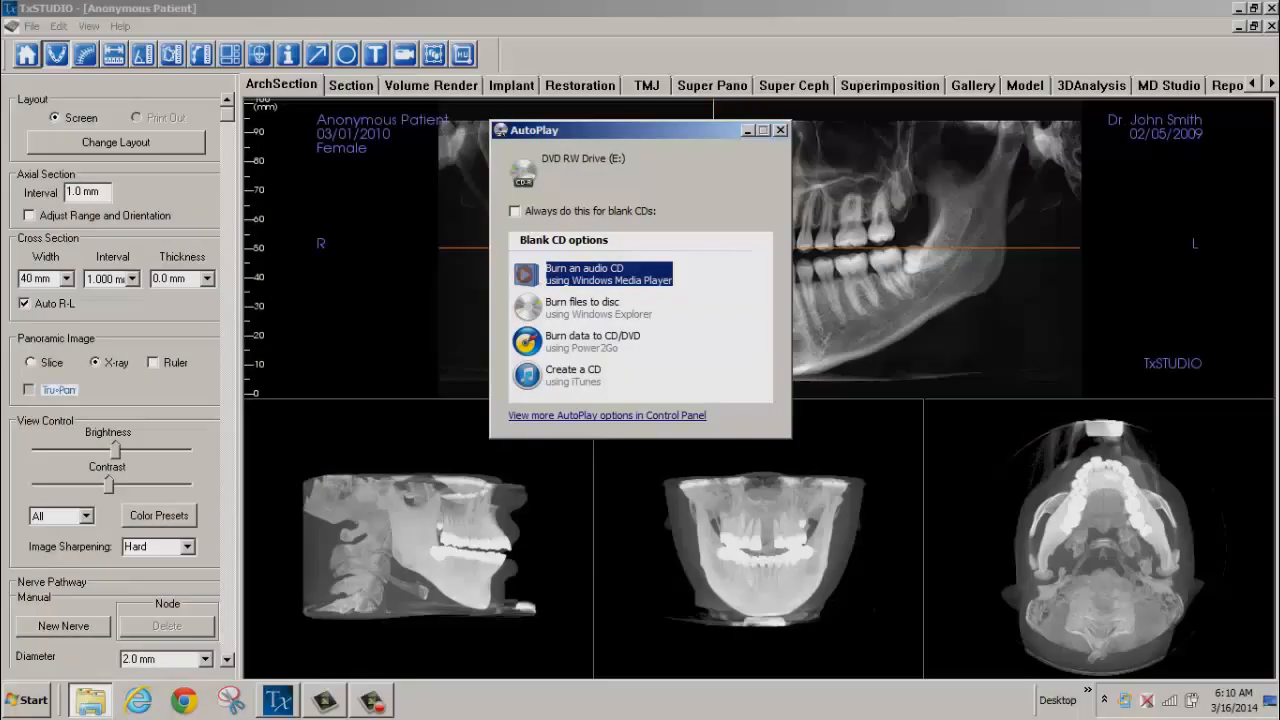
{"action": "mouse_move", "coordinate": [781, 130]}
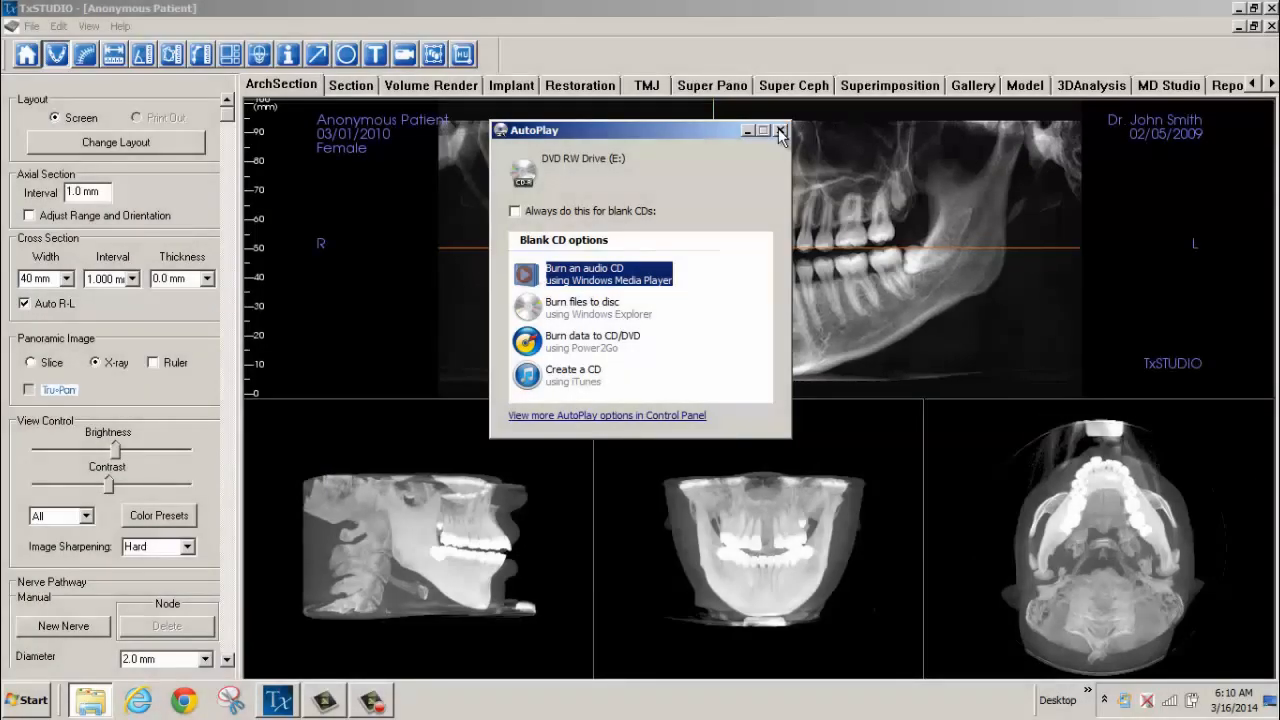
Step: Close the blank-CD AutoPlay prompt covering the TxSTUDIO case
{"action": "left_click", "coordinate": [783, 131]}
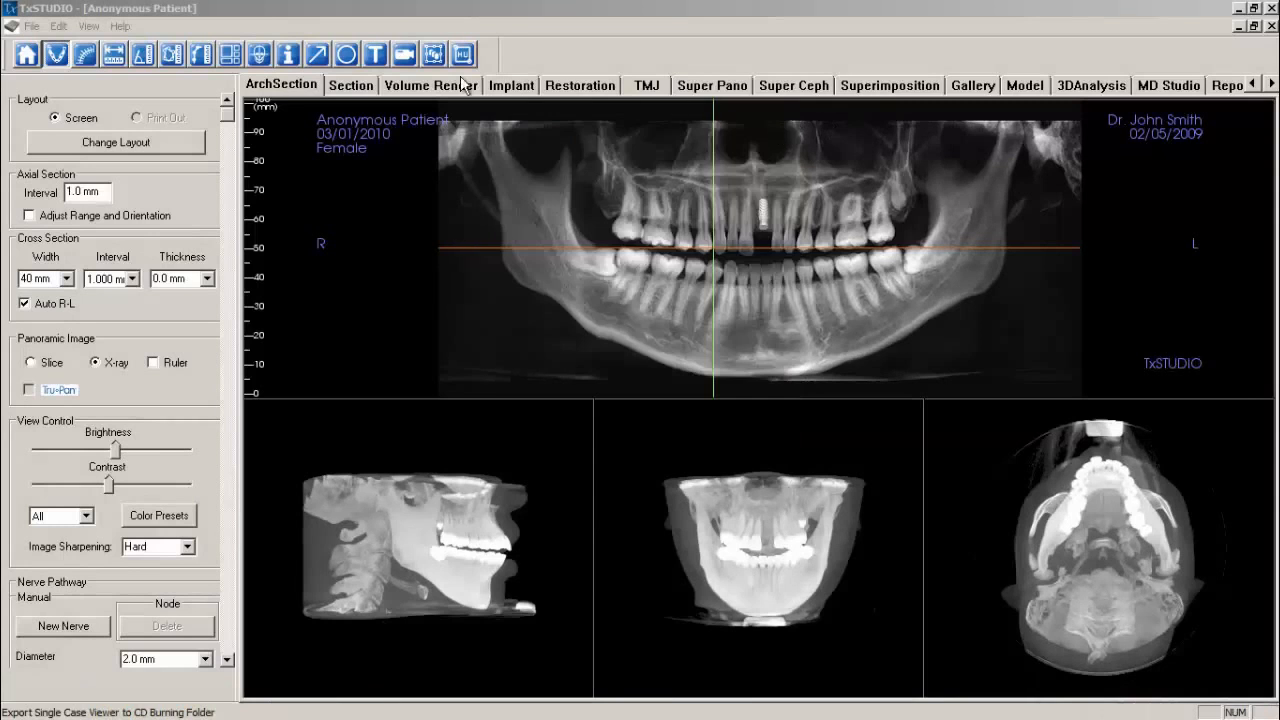
Step: Export DICOM & Viewer to CD at Full quality, save, and acknowledge the success message
{"action": "left_click", "coordinate": [35, 26]}
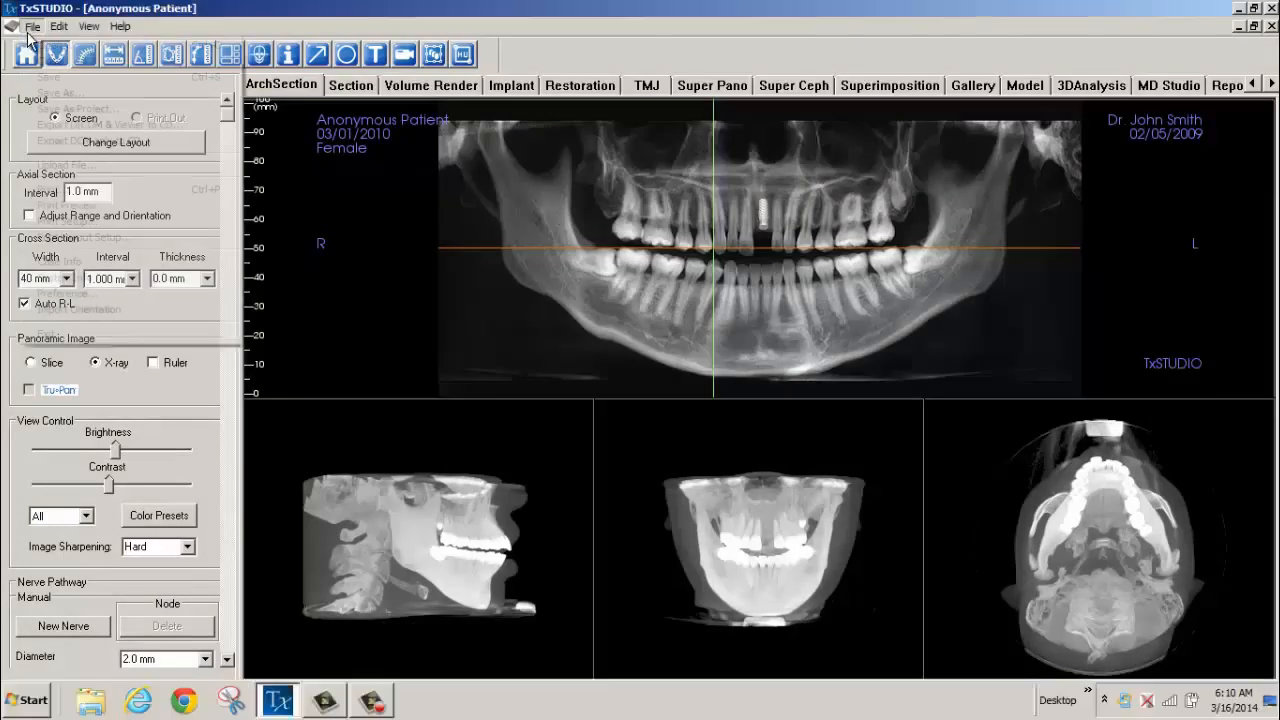
{"action": "left_click", "coordinate": [36, 26]}
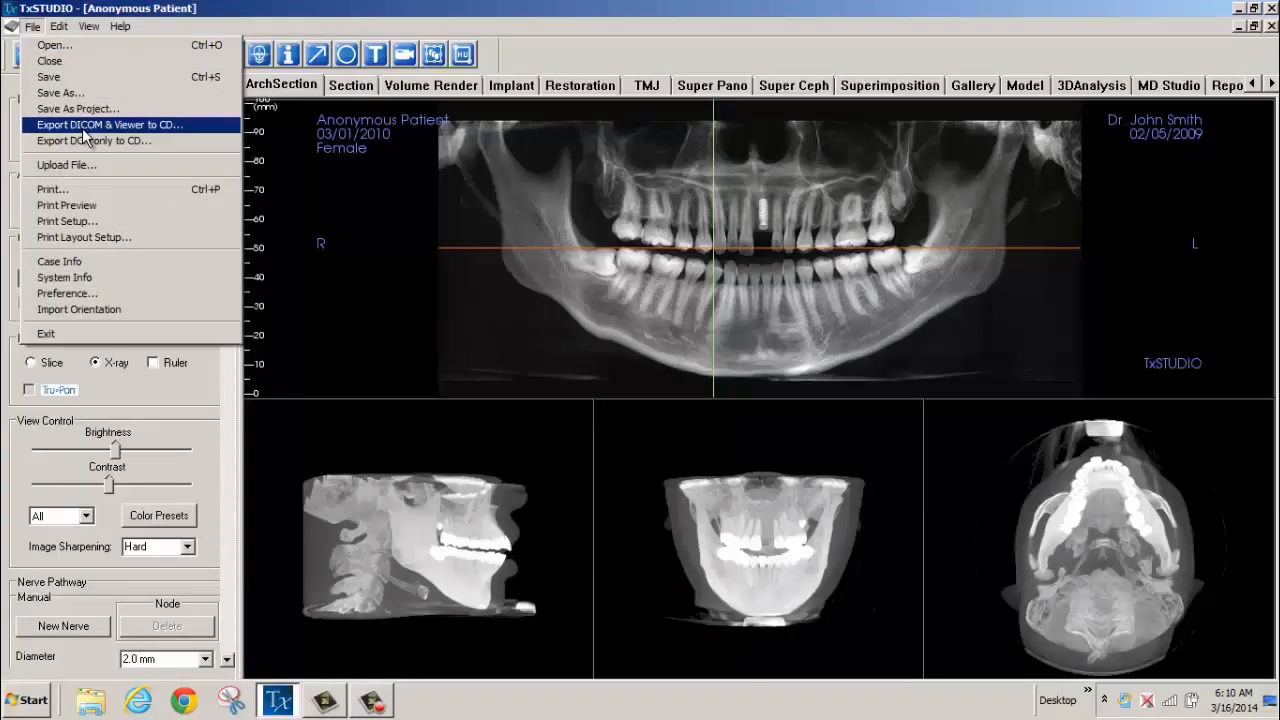
{"action": "left_click", "coordinate": [113, 124]}
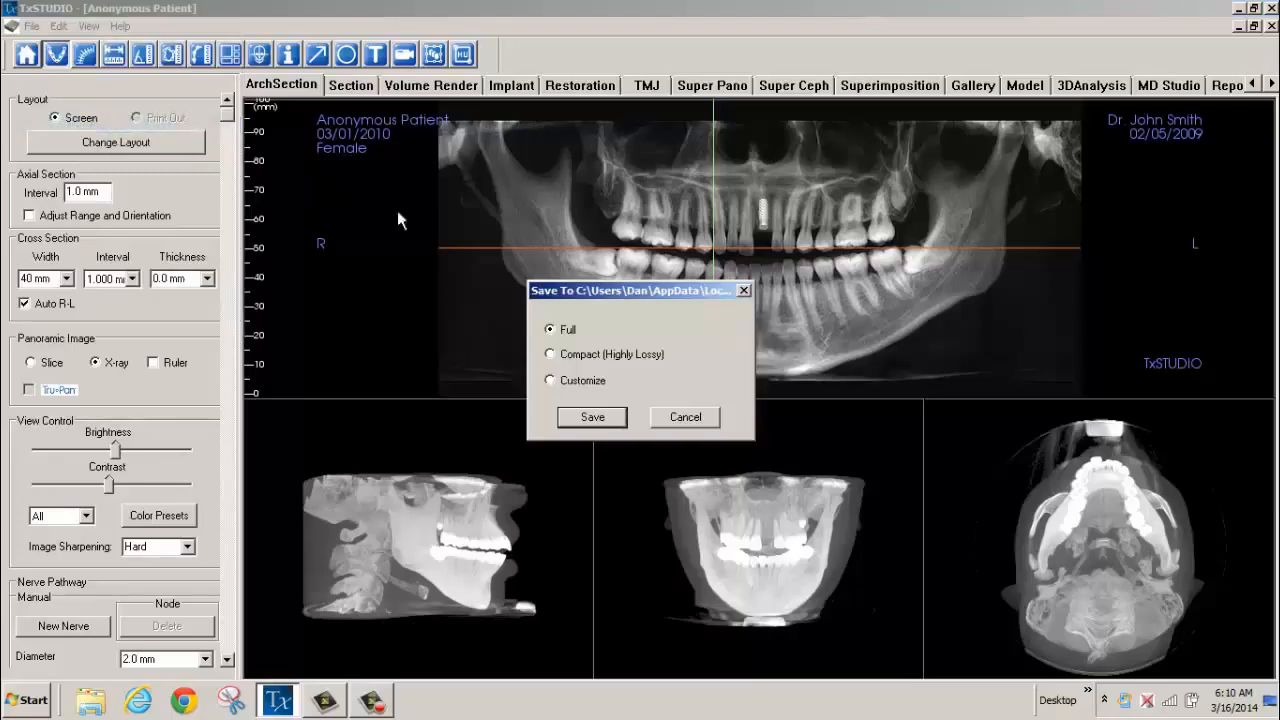
{"action": "mouse_move", "coordinate": [592, 417]}
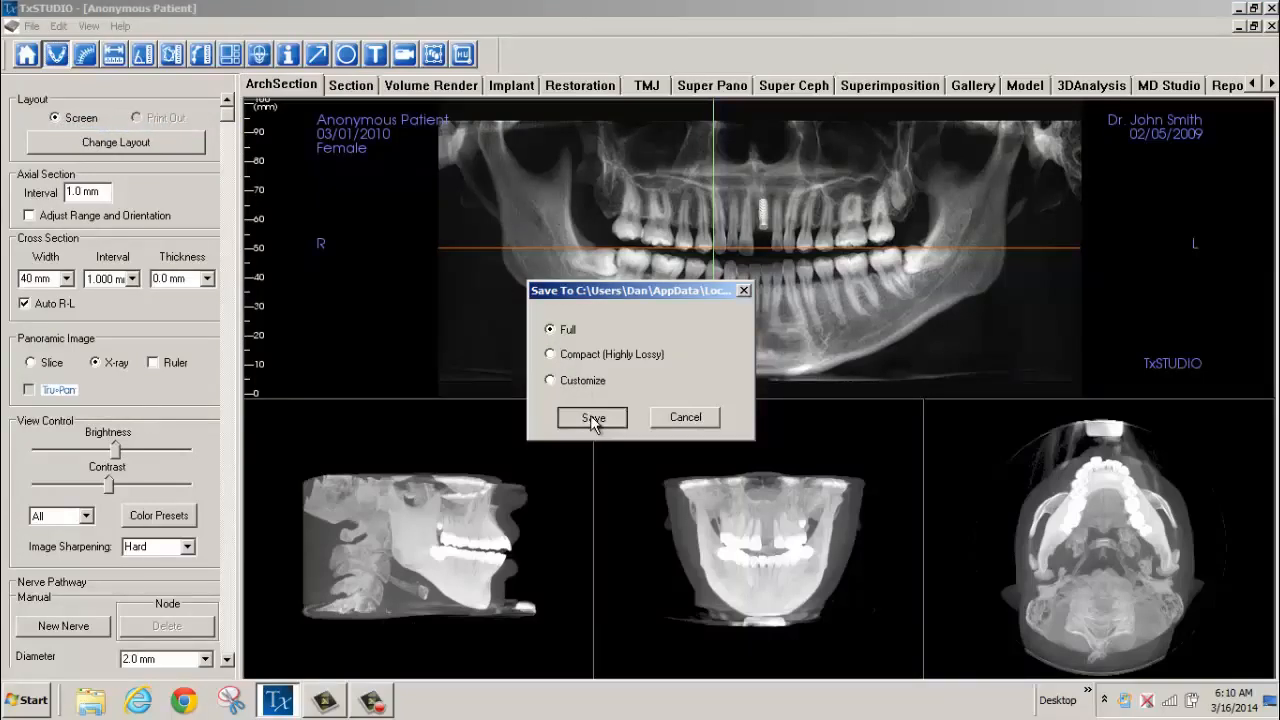
{"action": "left_click", "coordinate": [591, 417]}
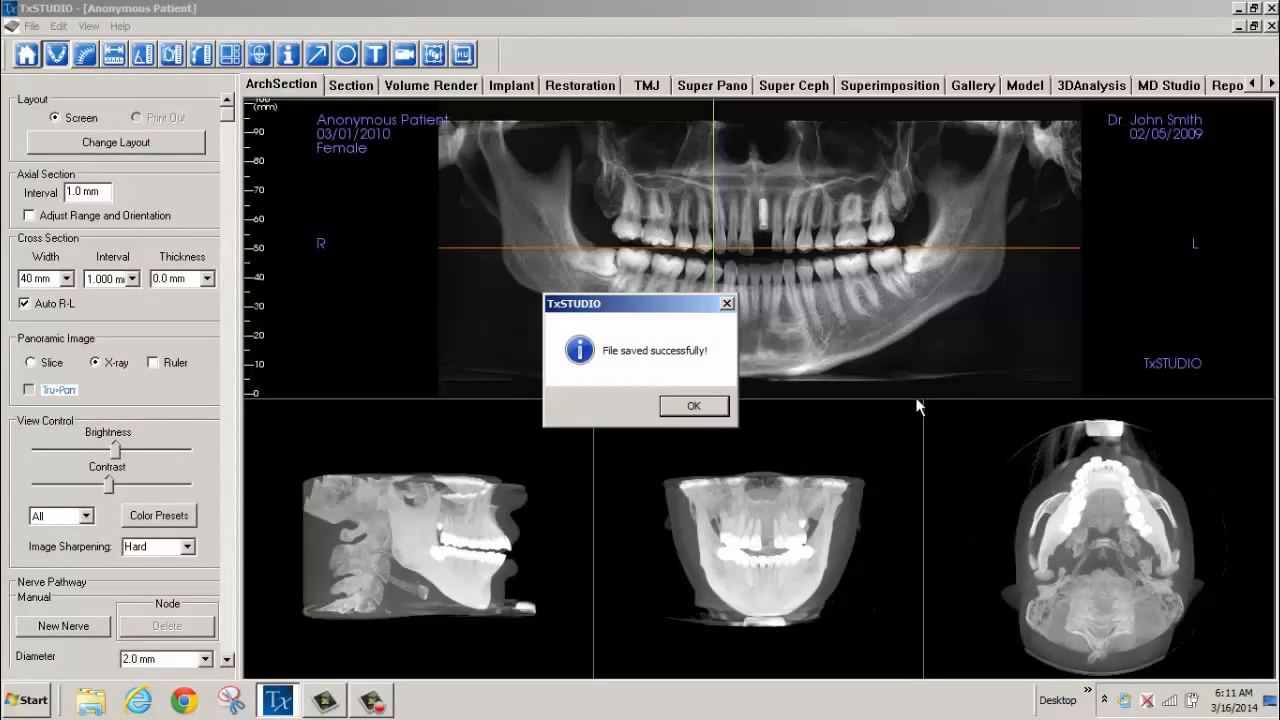
{"action": "left_click", "coordinate": [693, 406]}
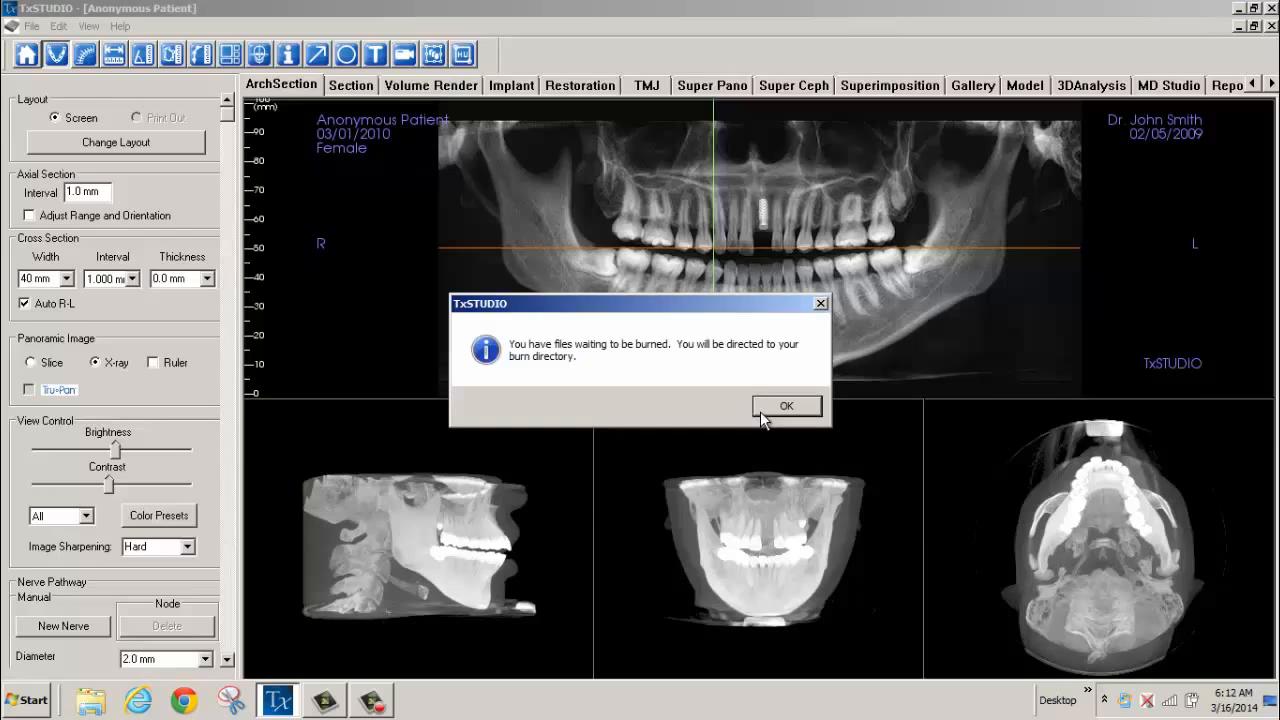
Step: Stage the exported patient file for burning as a CD/DVD-player style disc
{"action": "left_click", "coordinate": [786, 406]}
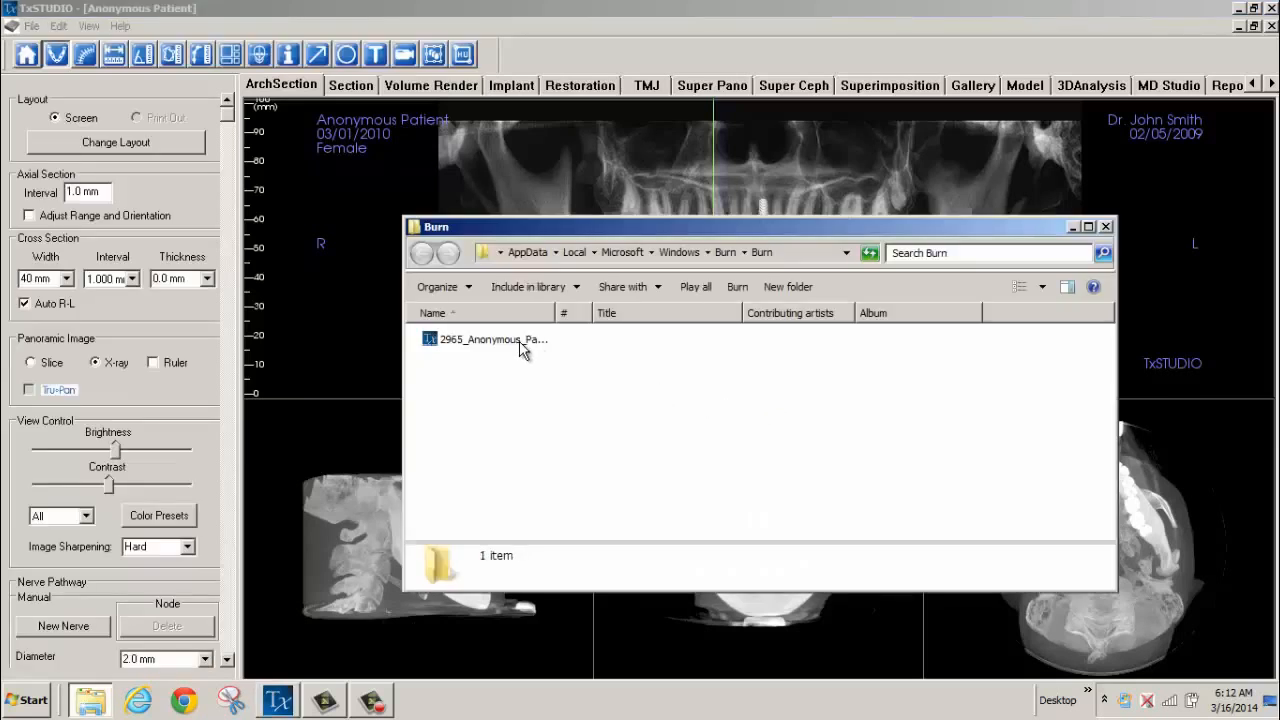
{"action": "left_click", "coordinate": [492, 339]}
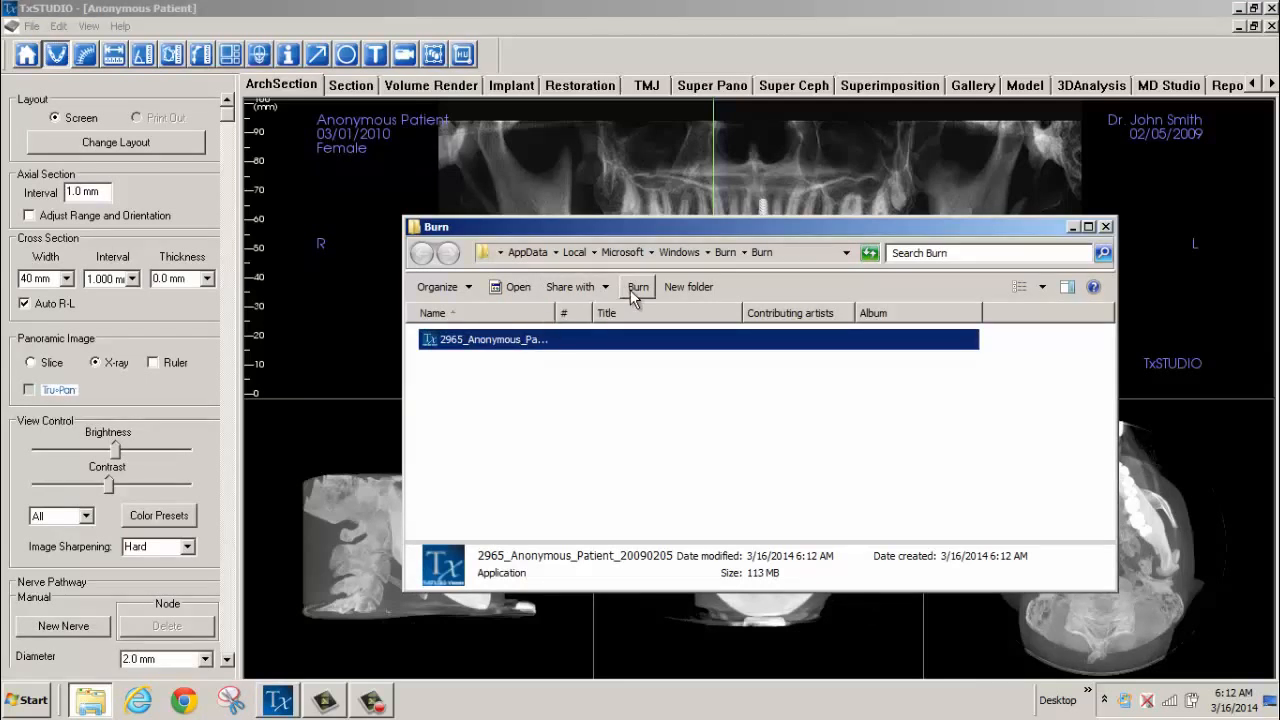
{"action": "left_click", "coordinate": [637, 287]}
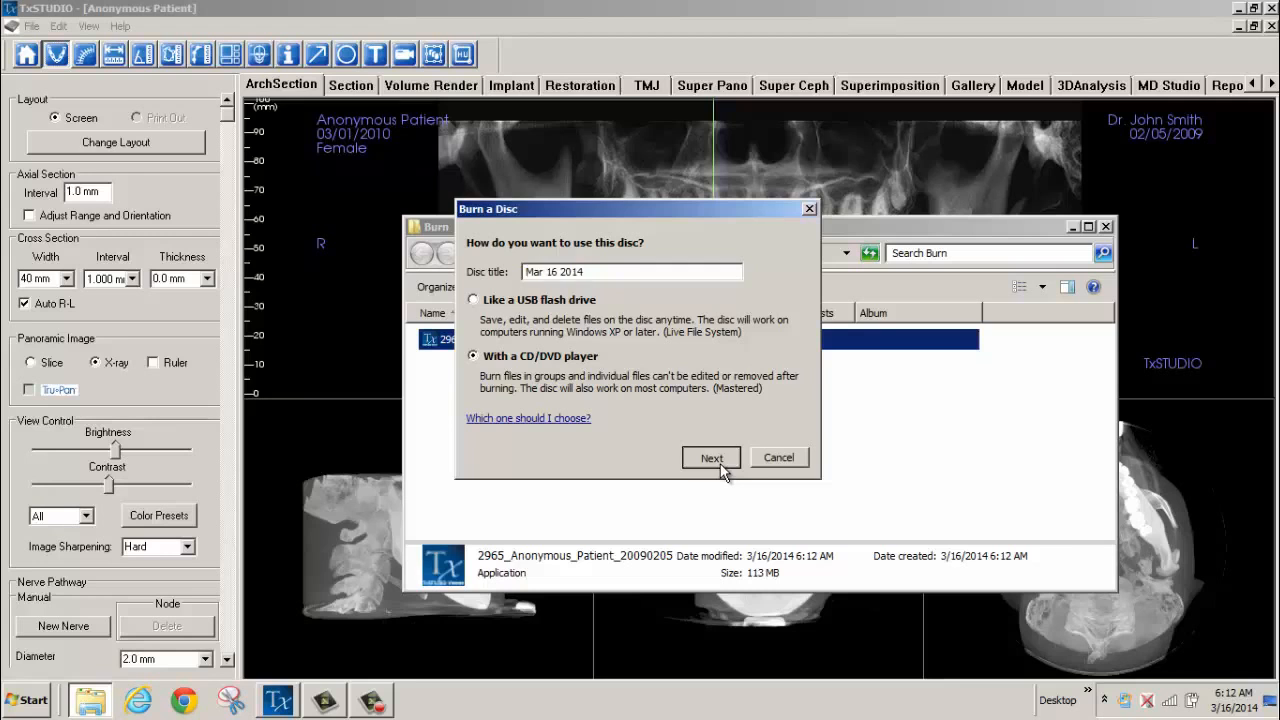
{"action": "left_click", "coordinate": [711, 457]}
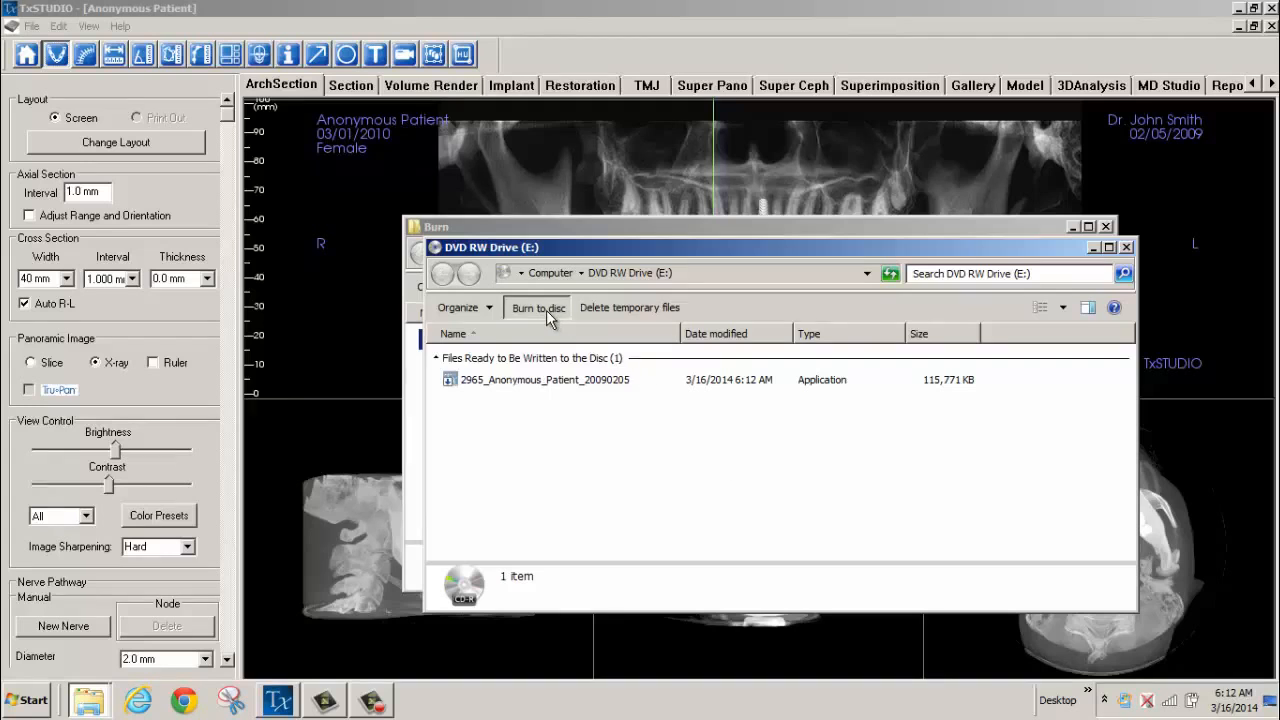
Step: Burn the disc titled Mar 16 2014 at 24x speed
{"action": "left_click", "coordinate": [538, 308]}
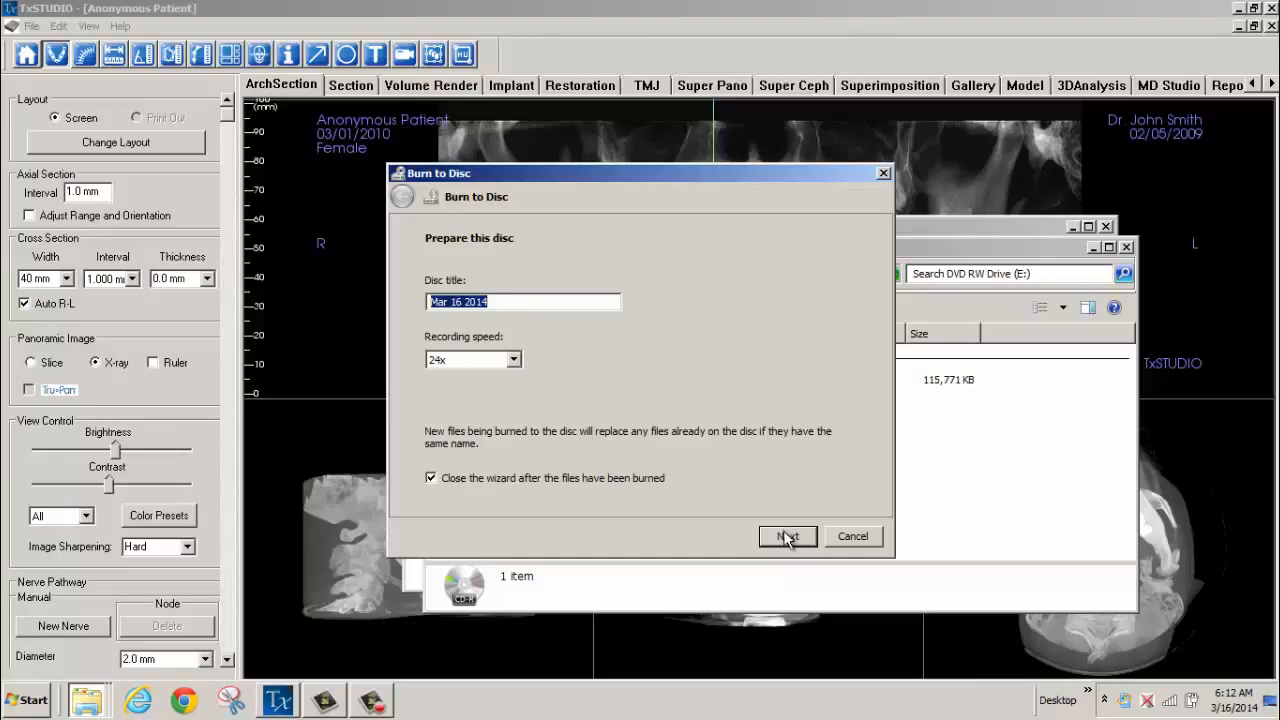
{"action": "left_click", "coordinate": [786, 536]}
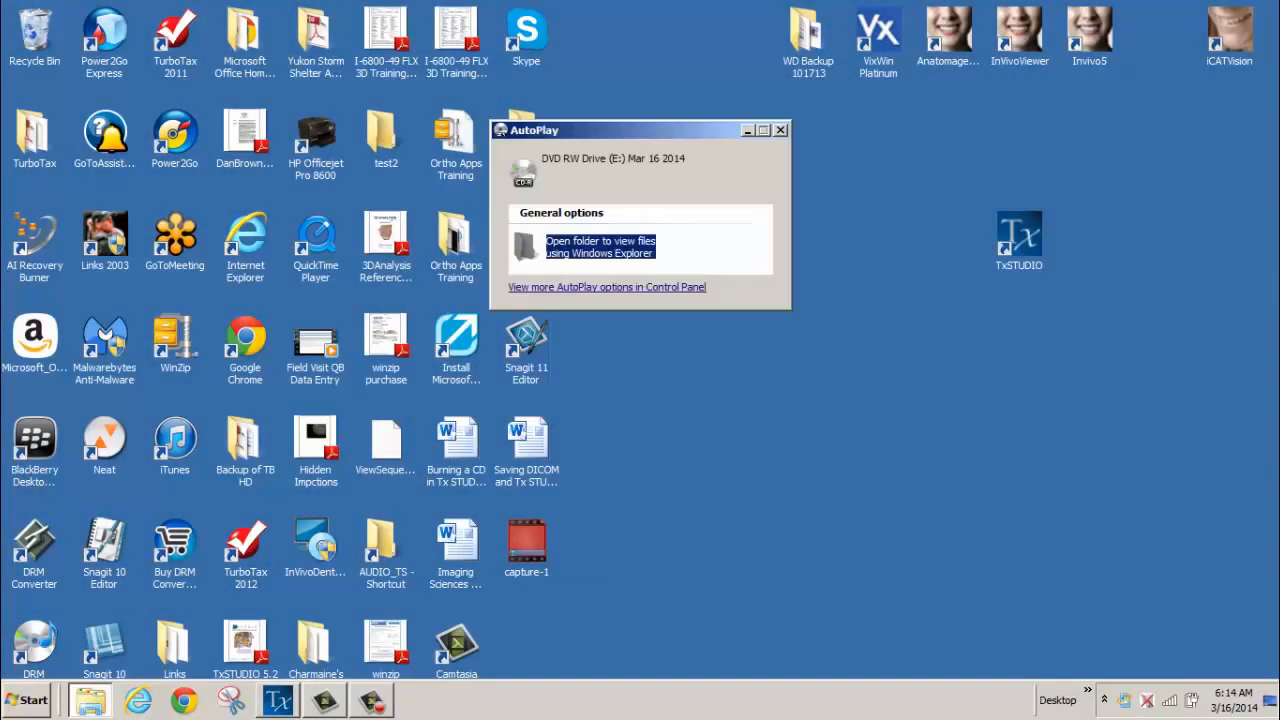
{"action": "mouse_move", "coordinate": [765, 160]}
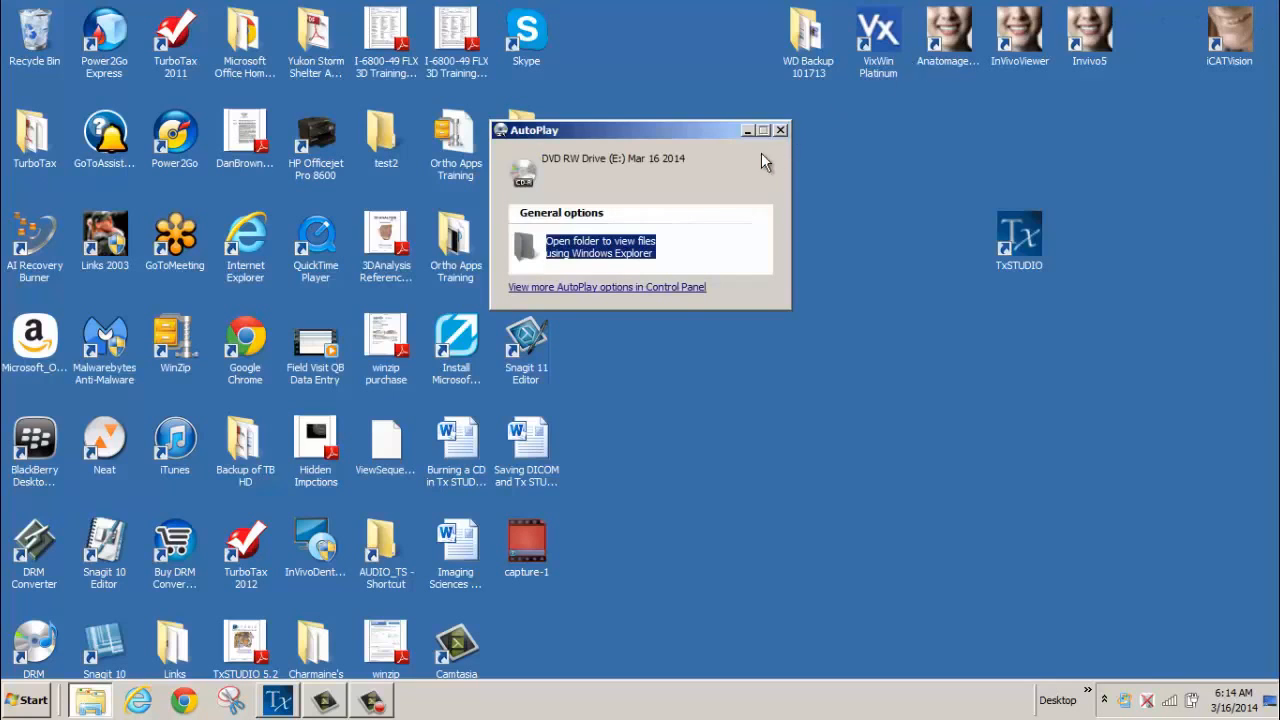
Step: Open the burned disc's folder and run the patient case application from it
{"action": "left_click", "coordinate": [781, 130]}
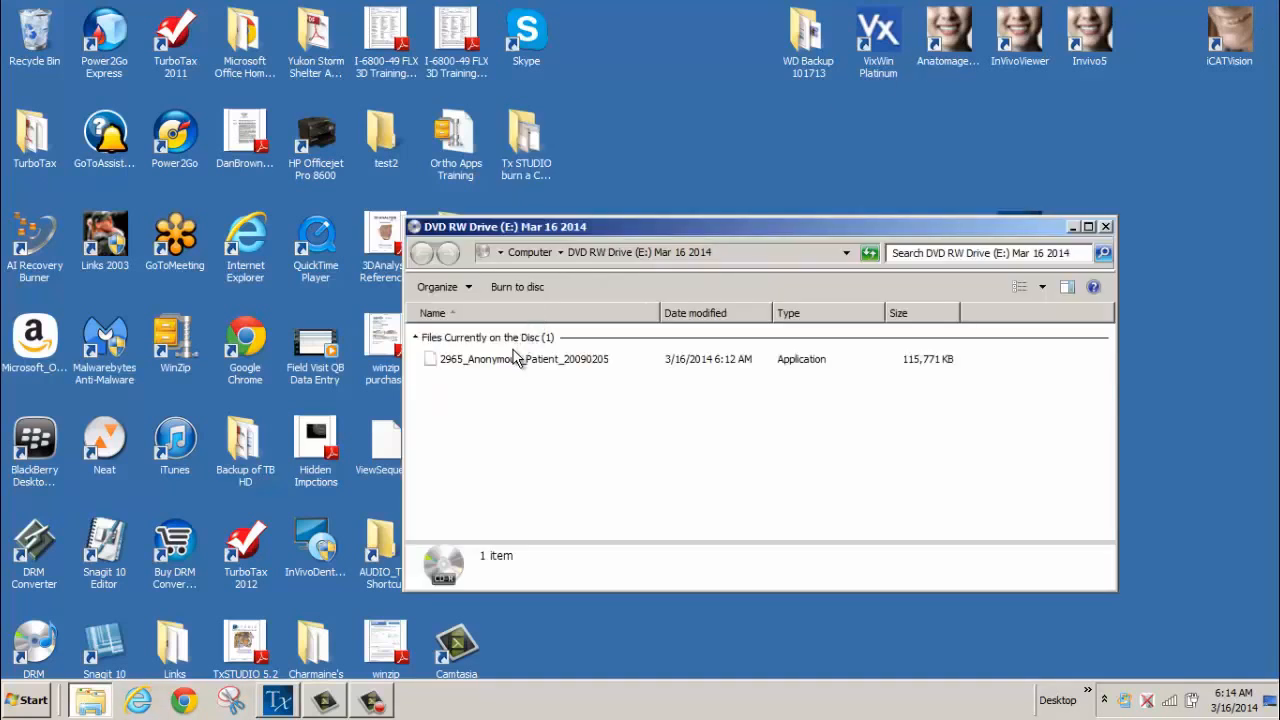
{"action": "left_click", "coordinate": [518, 359]}
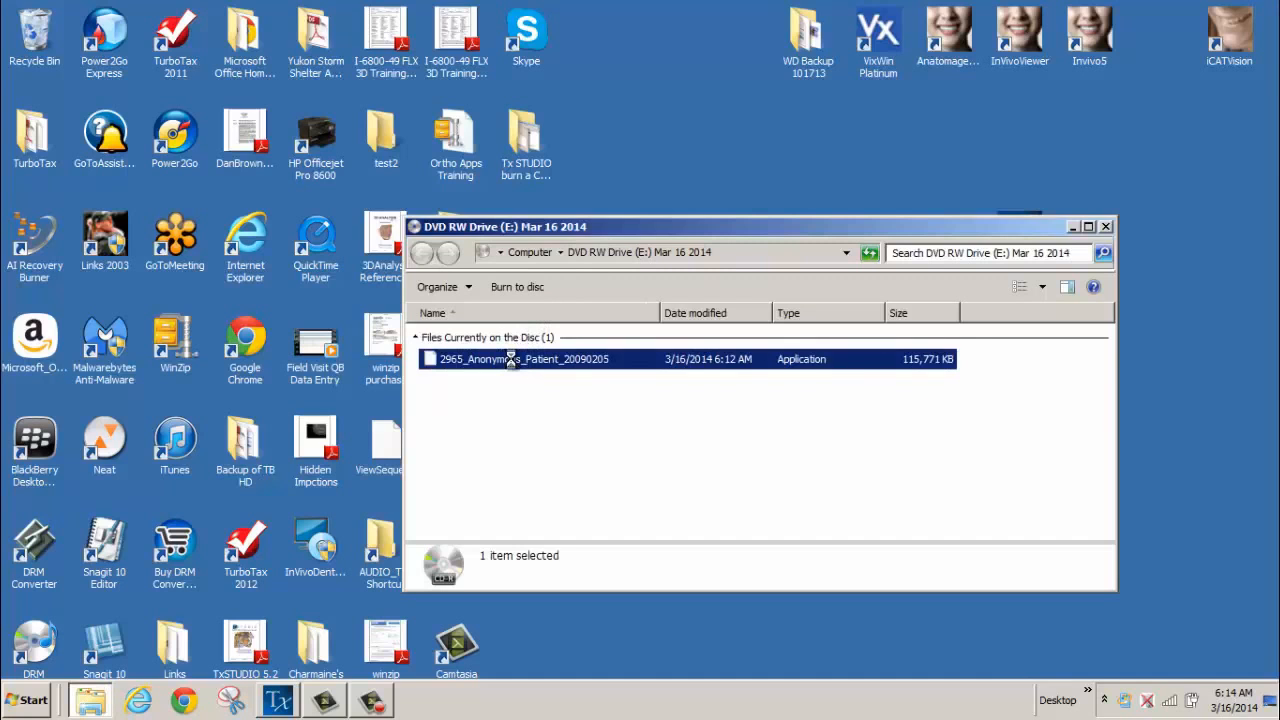
{"action": "right_click", "coordinate": [525, 359]}
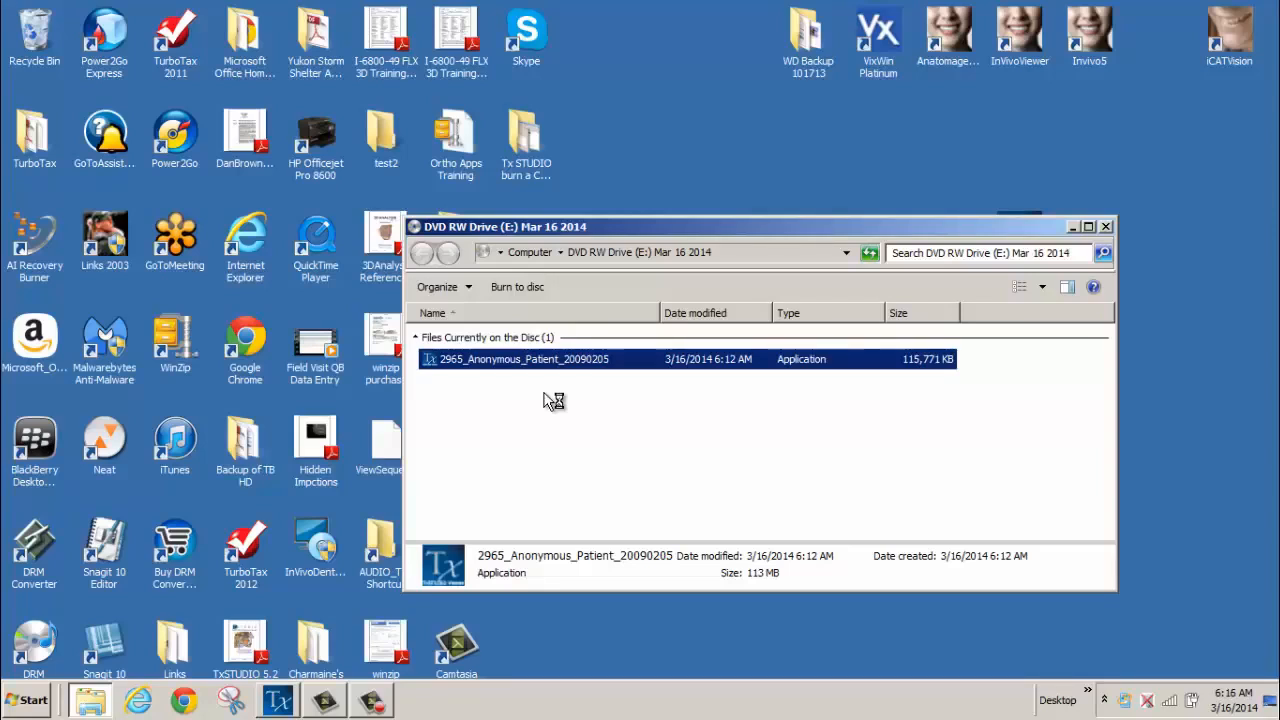
{"action": "double_click", "coordinate": [522, 359]}
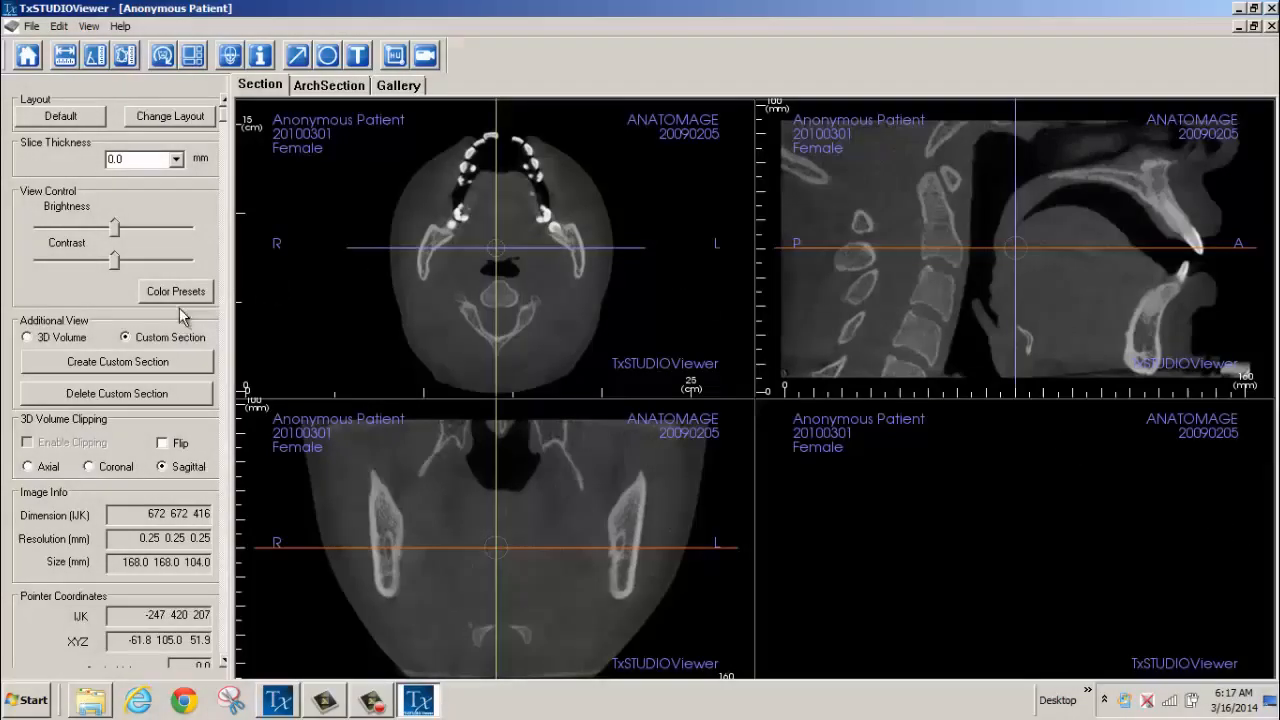
Step: View the ArchSection tab, then the Gallery showing the Implant9 capture
{"action": "left_click", "coordinate": [28, 337]}
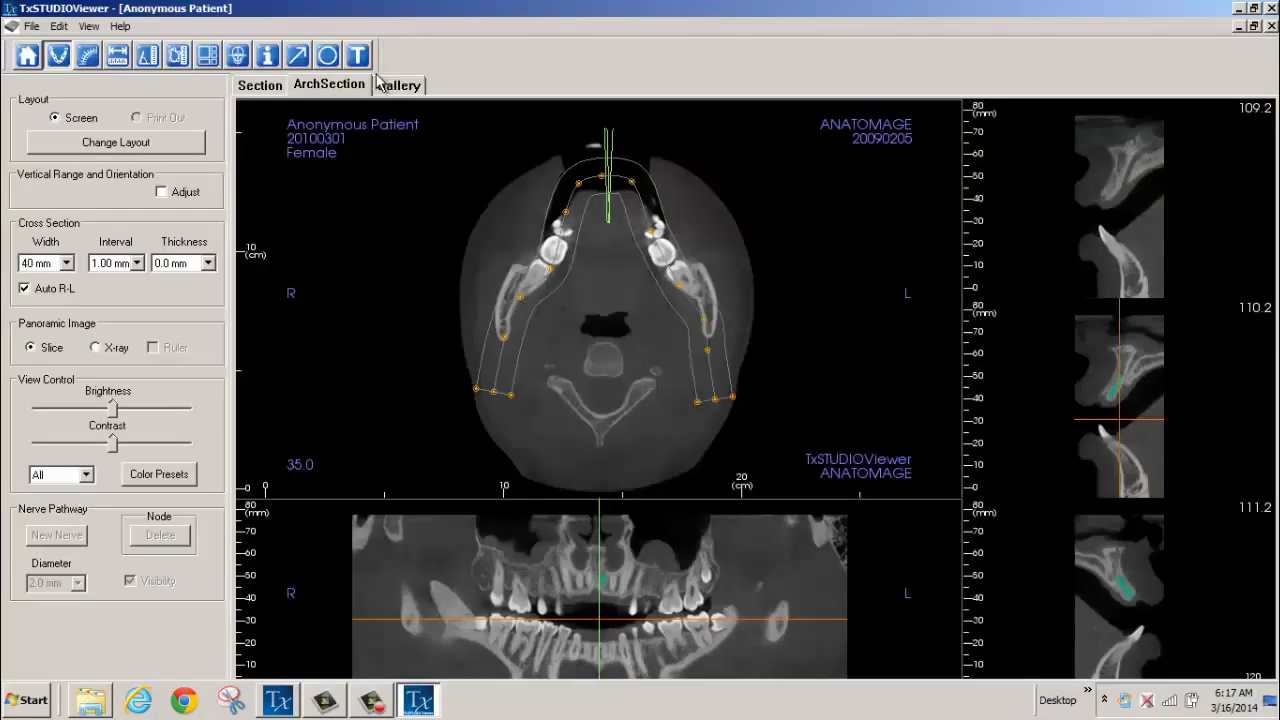
{"action": "left_click", "coordinate": [398, 84]}
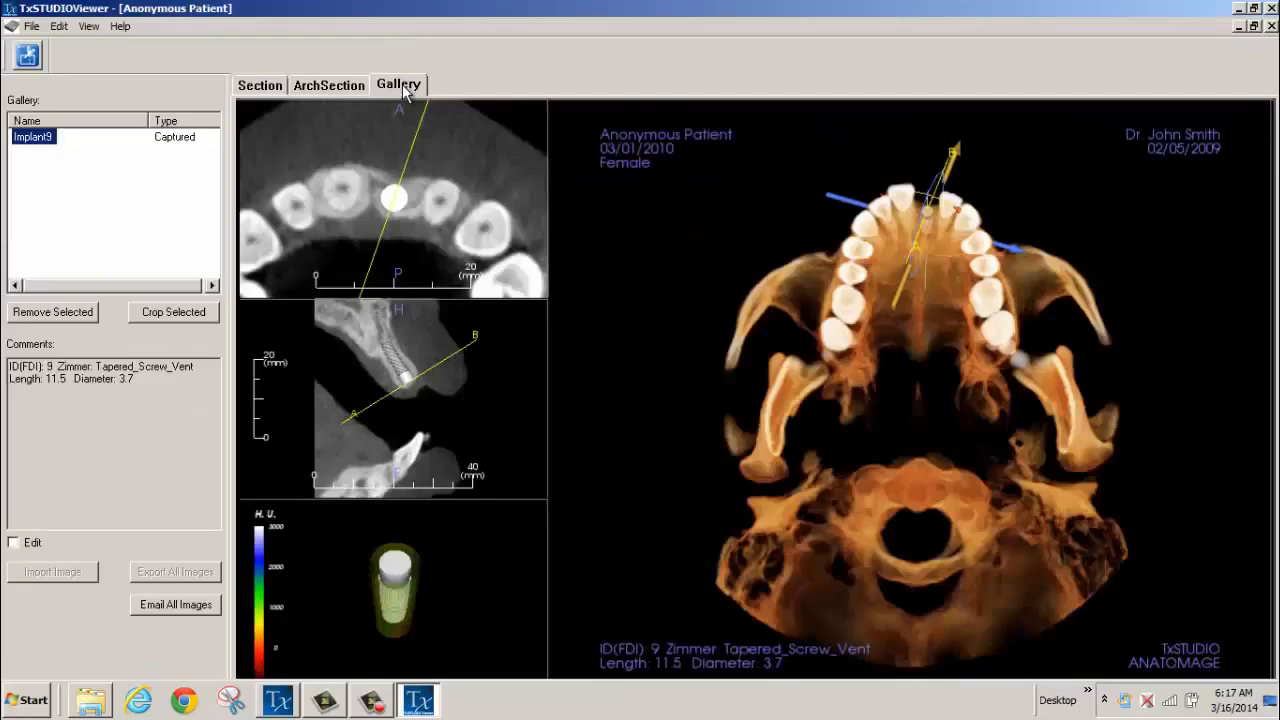